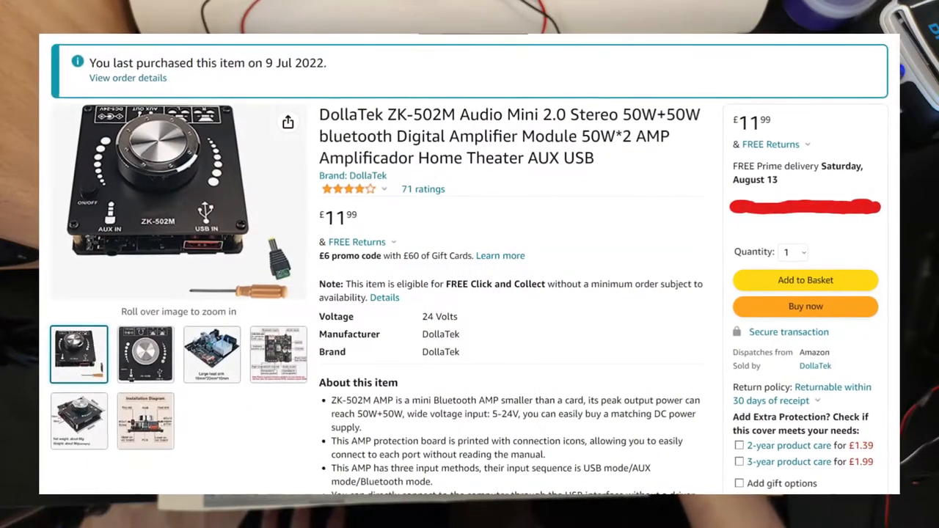
Connect the iPhone to Wuzhi Audio under My Devices in Bluetooth settings
scroll("down", 3)
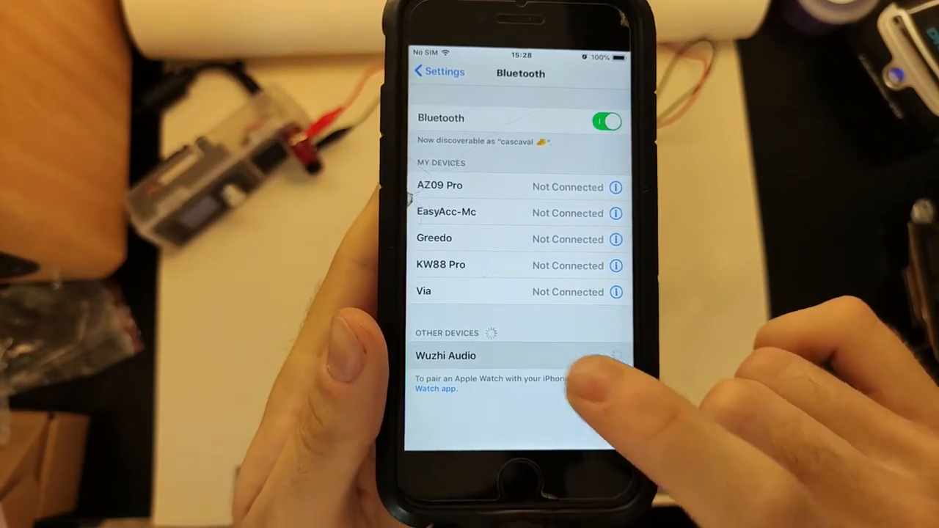
left_click(446, 355)
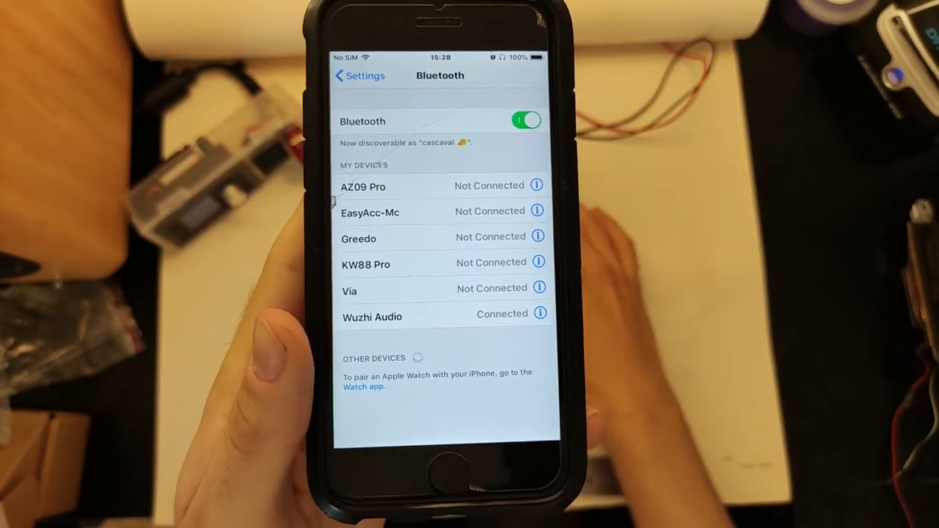